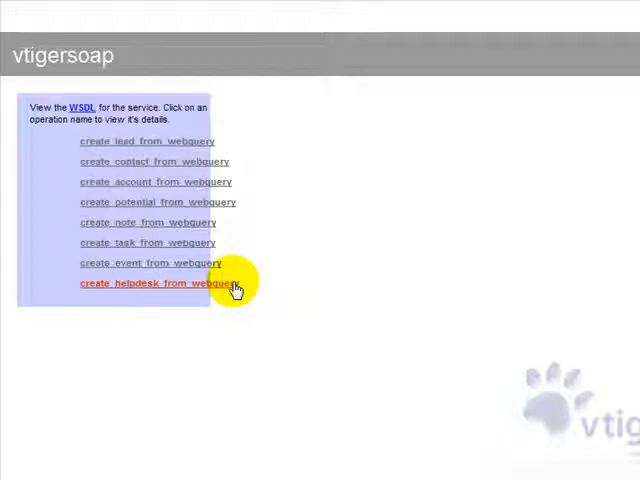
- Show the create_helpdesk_from_webquery operation's binding, endpoint and input parts
{"action": "left_click", "coordinate": [158, 284]}
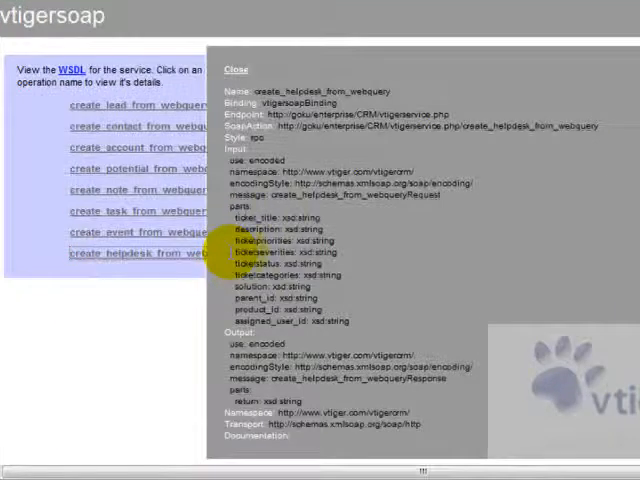
{"action": "mouse_move", "coordinate": [340, 218]}
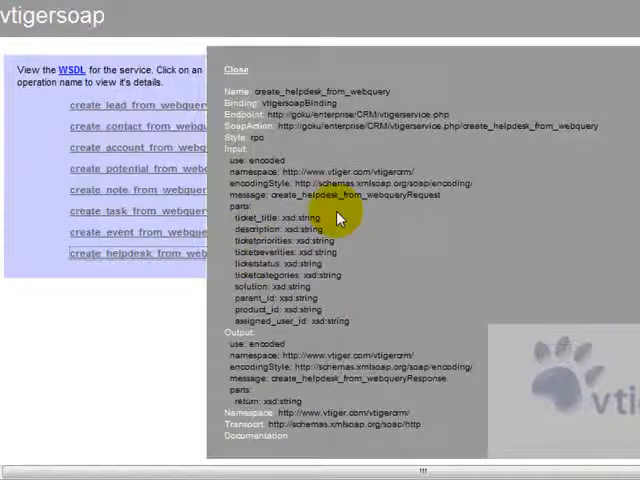
{"action": "mouse_move", "coordinate": [338, 218]}
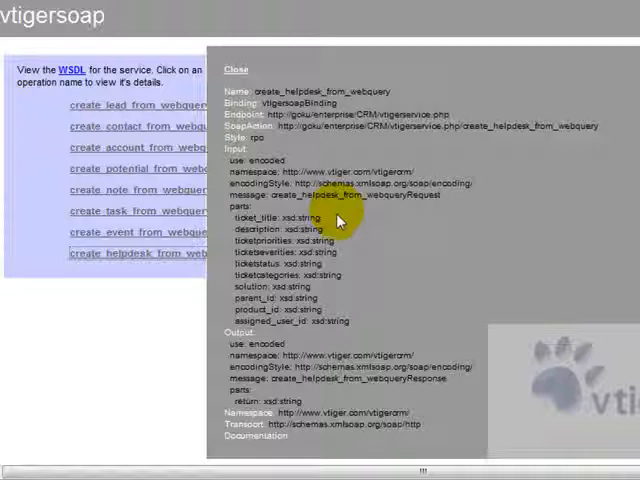
{"action": "mouse_move", "coordinate": [338, 290]}
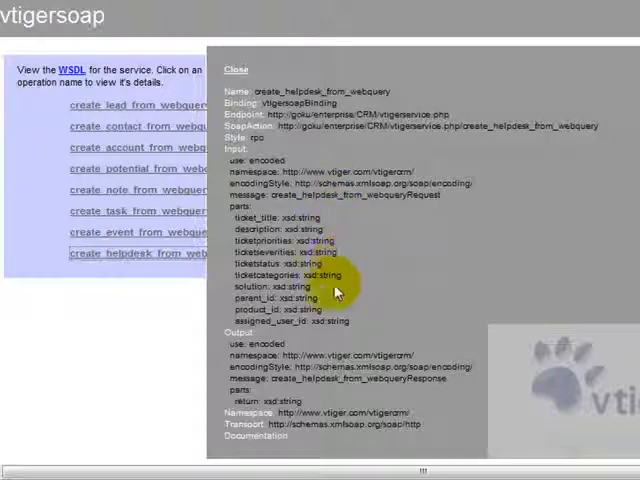
{"action": "mouse_move", "coordinate": [336, 332]}
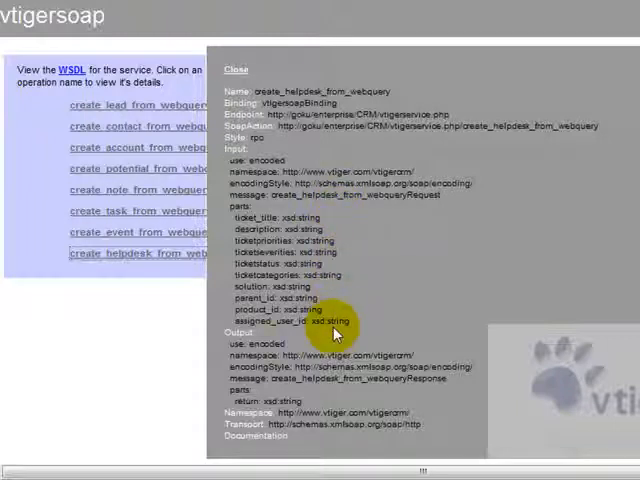
{"action": "mouse_move", "coordinate": [216, 404]}
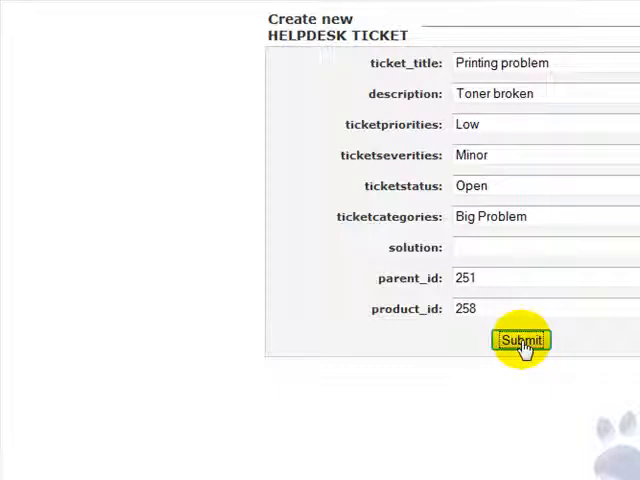
- Submit the 'Printing problem' ticket with description 'Toner broken', low priority, minor severity
{"action": "left_click", "coordinate": [520, 340]}
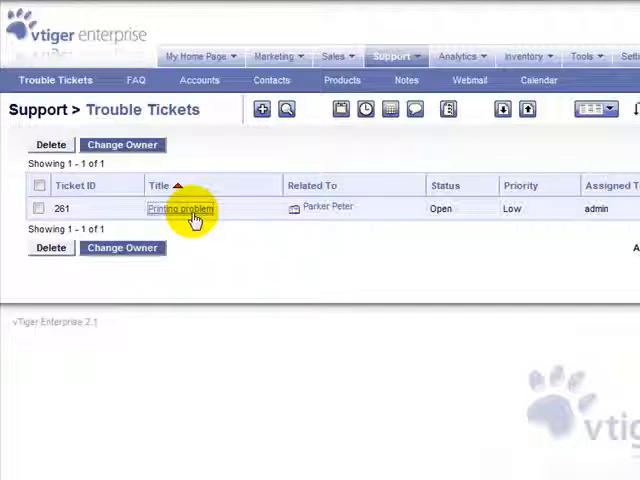
- Open ticket 261 'Printing problem' from the Trouble Tickets list
{"action": "left_click", "coordinate": [180, 208]}
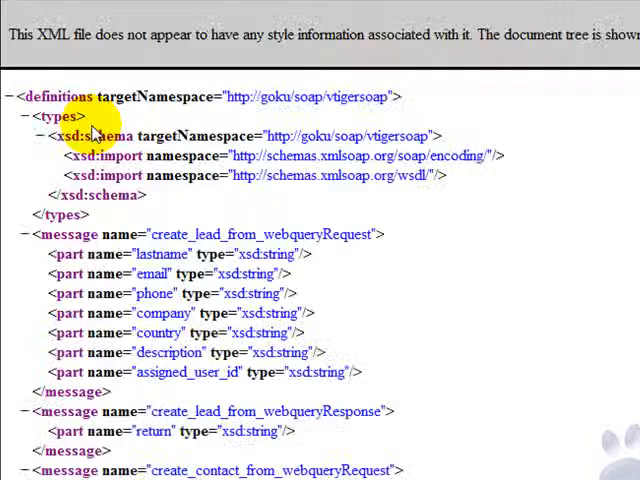
- Scroll through the WSDL XML to read the webquery request and response message definitions
{"action": "scroll", "scroll_direction": "down", "scroll_amount": 3}
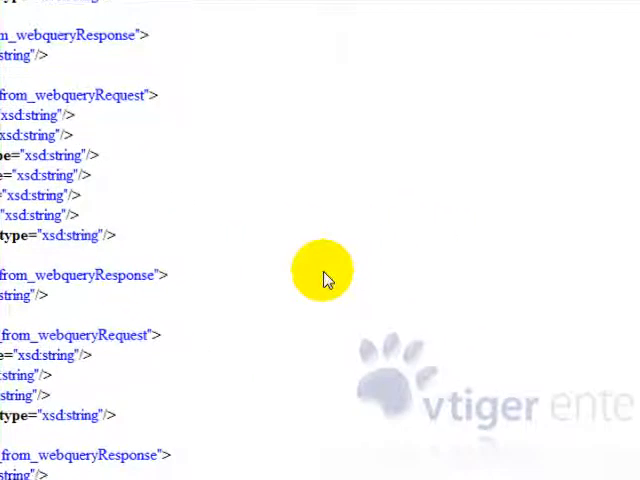
{"action": "scroll", "scroll_direction": "down", "scroll_amount": 3}
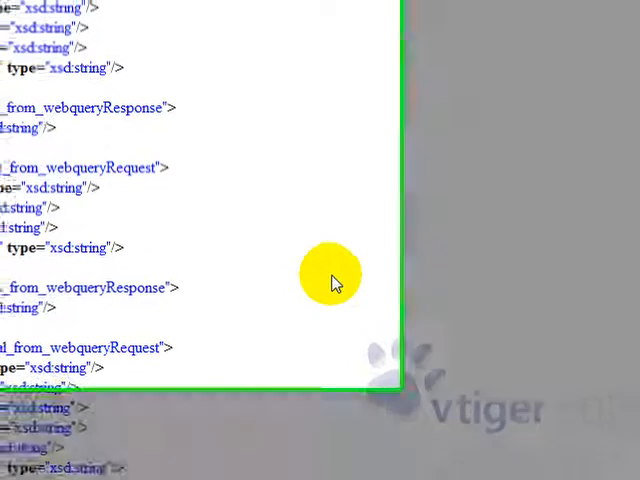